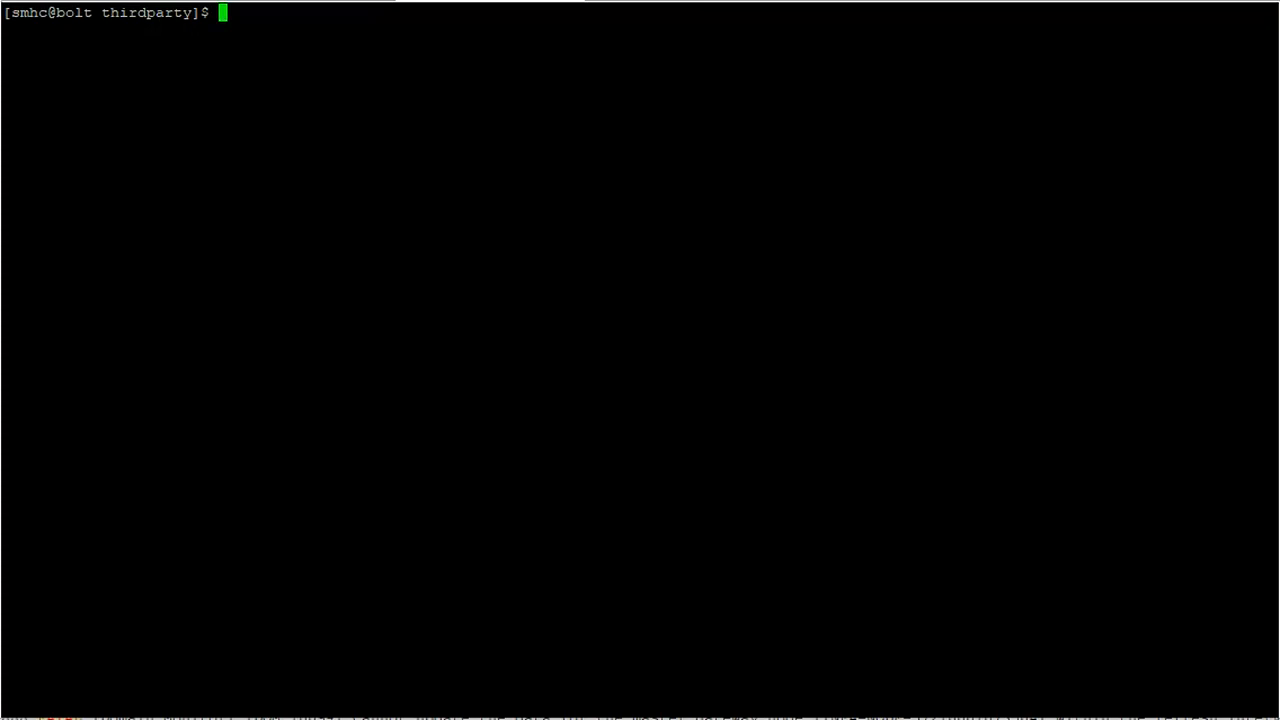
Check the directory with pwd, list com.informatica* jars, and type the dworacle java -cp version command
text(pwd)
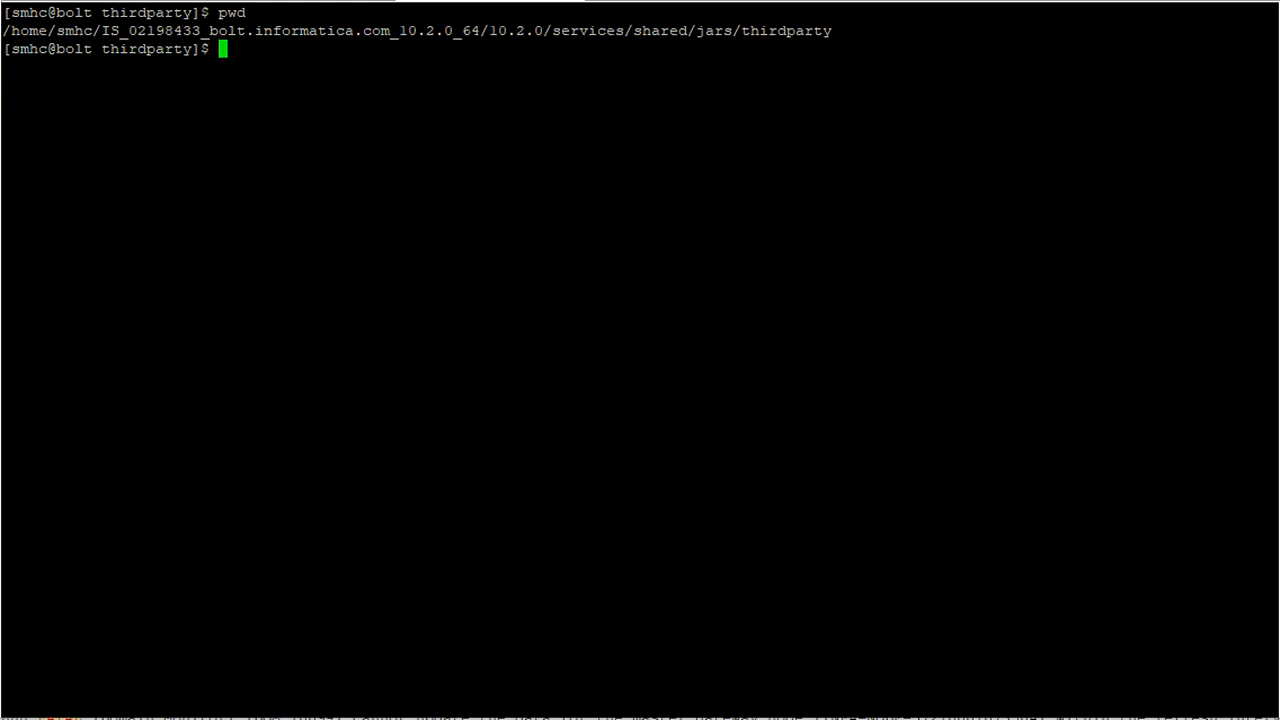
text(clear)
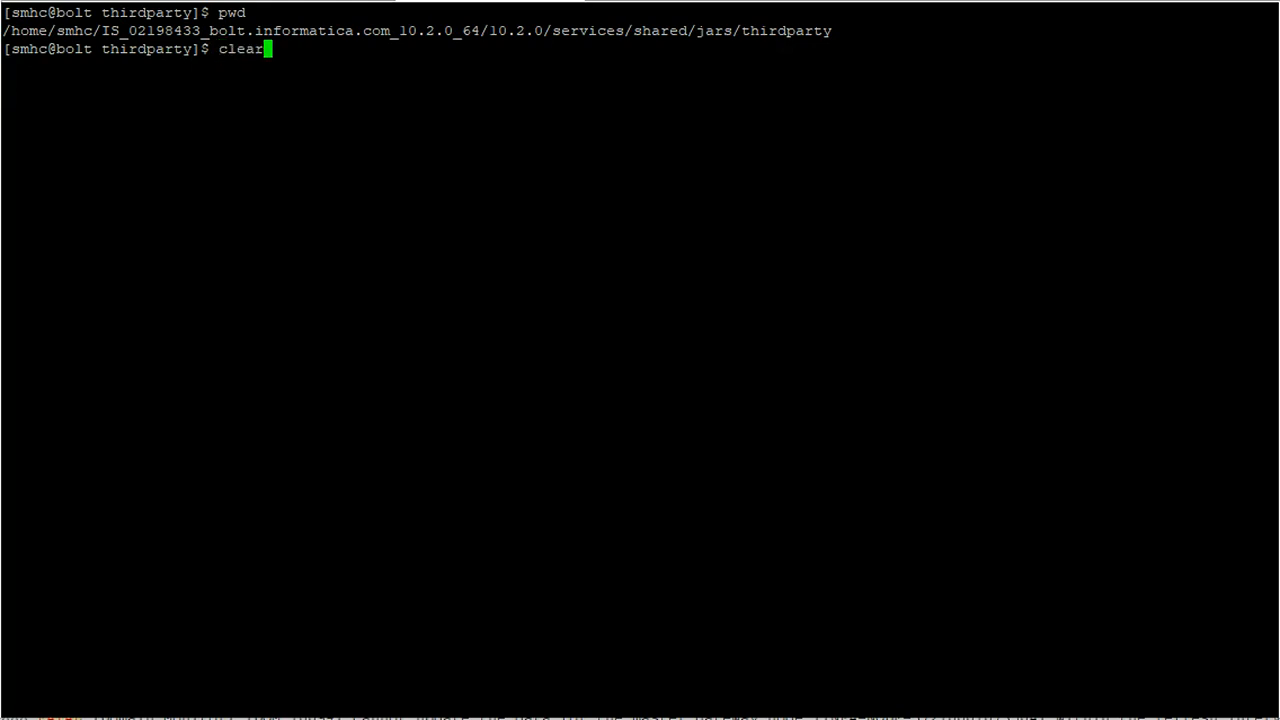
text(ls com.informatica*)
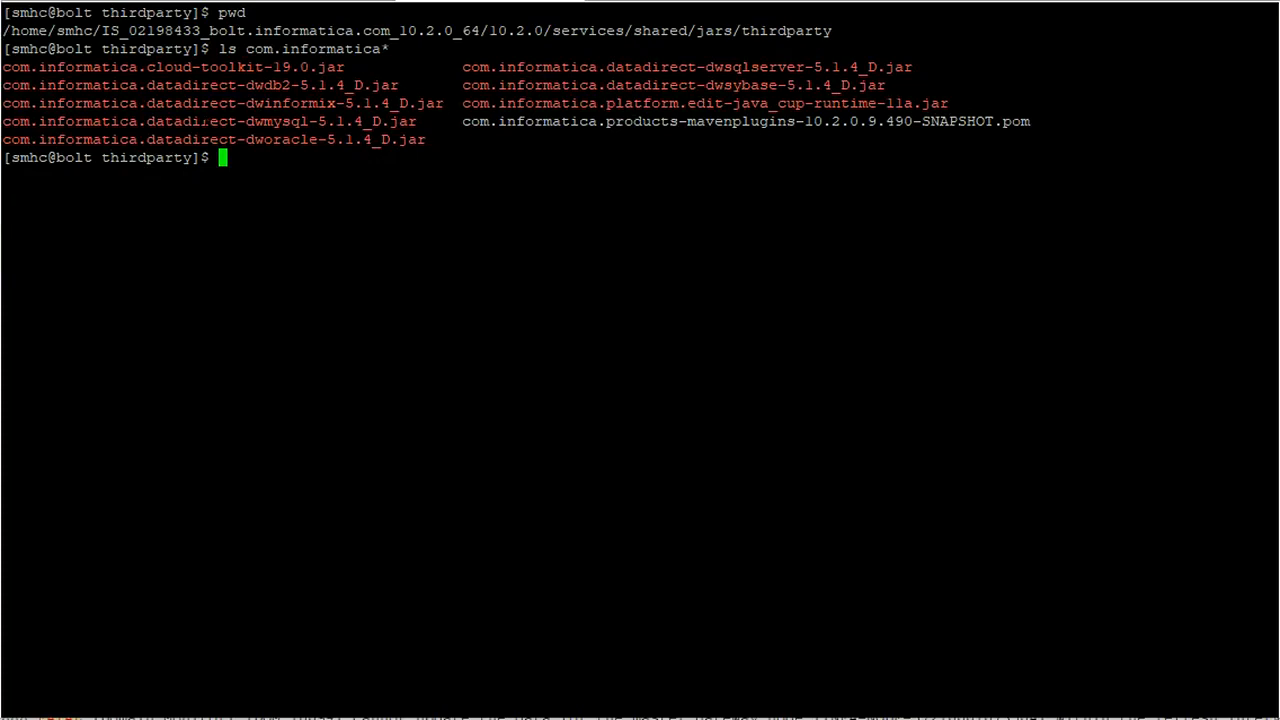
text(java -cp com.informatica.datadirect-dworacle-5.1.4_D.jar com.informatica.jdbc.oracle.OracleDriver)
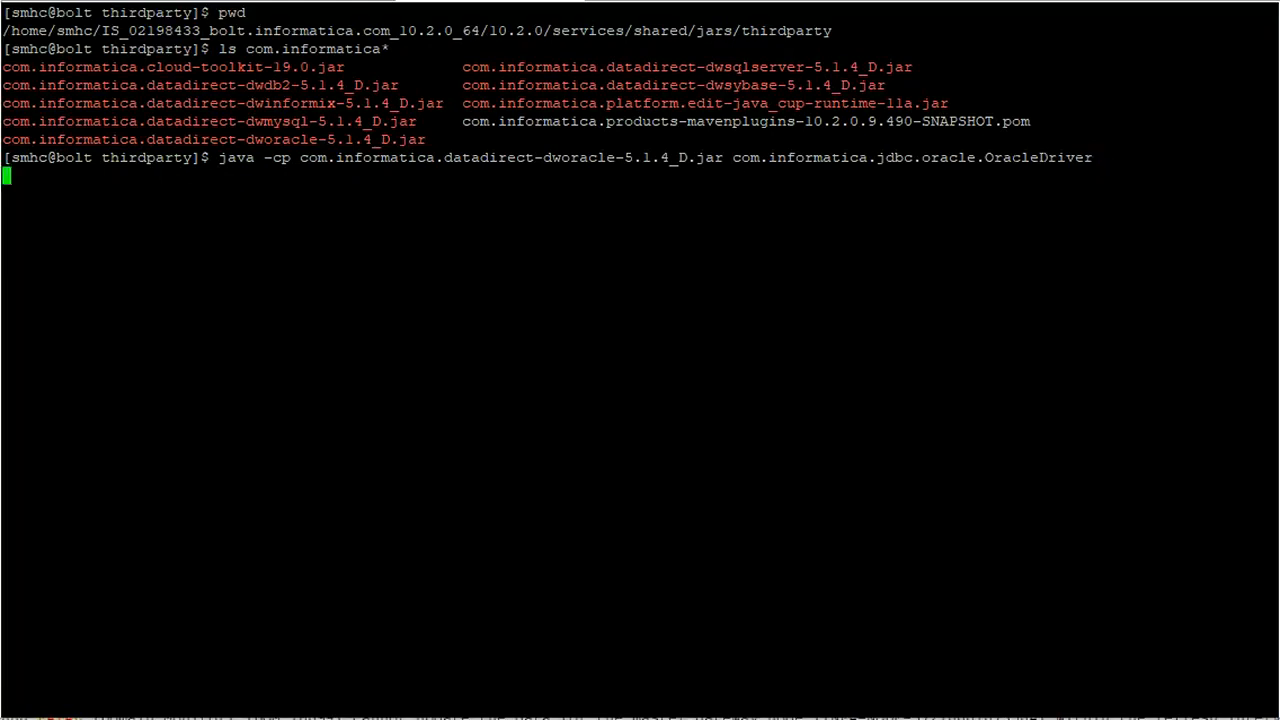
Run the dworacle check showing version 5.1.4.000373, then type the dwsqlserver jar command
key(Return)
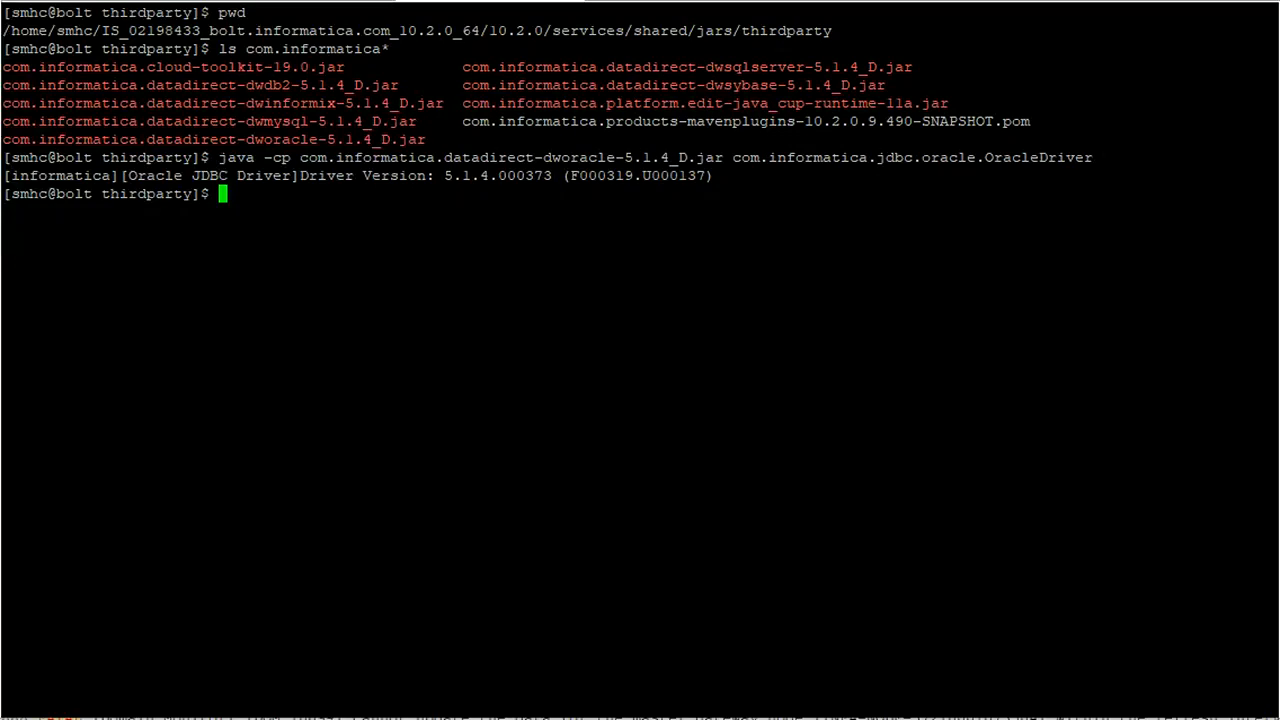
text(java -cp com.informatica.datadirect-dwsqlserver-5.1.4_D.jar com.informatica.jdbc.sqlserver.SQLServerDriver)
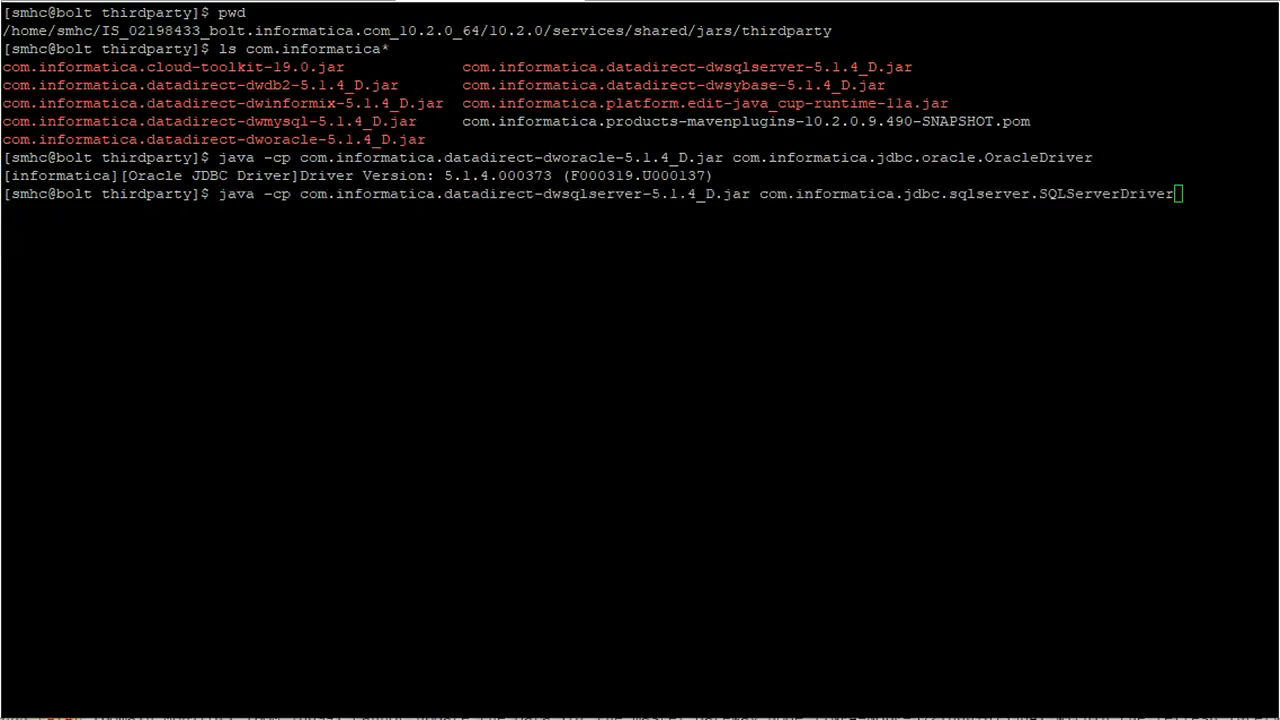